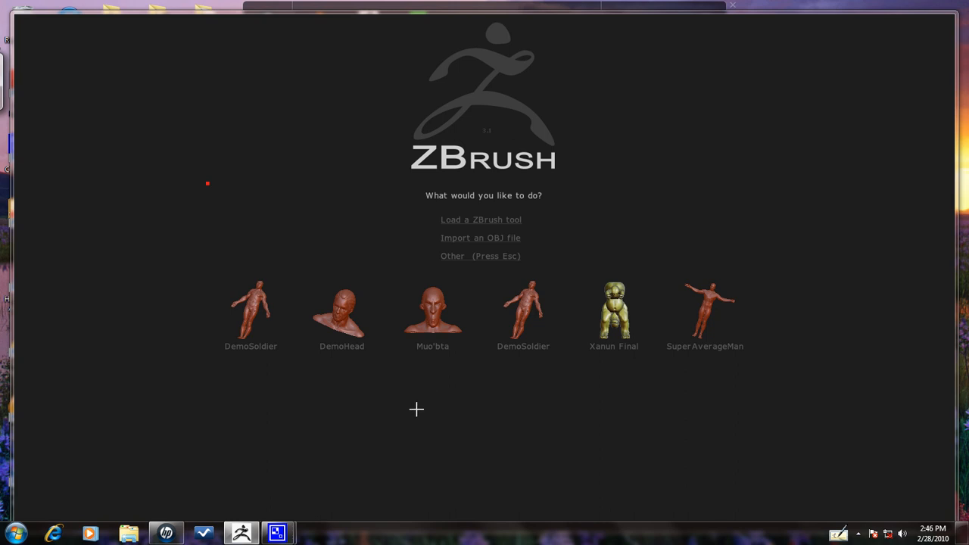
{"action": "mouse_move", "coordinate": [523, 311]}
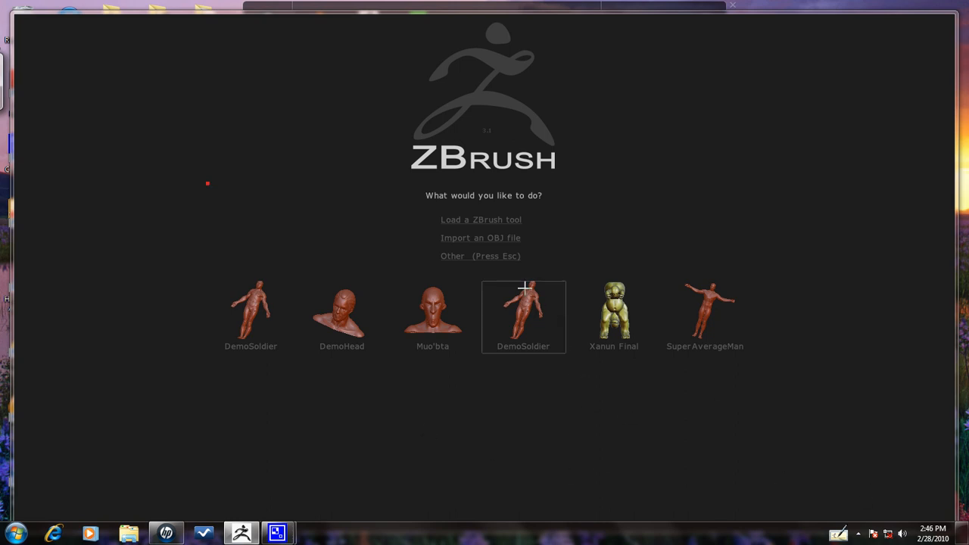
- Load the DemoSoldier model from the startup thumbnails onto the canvas
{"action": "left_click", "coordinate": [523, 310]}
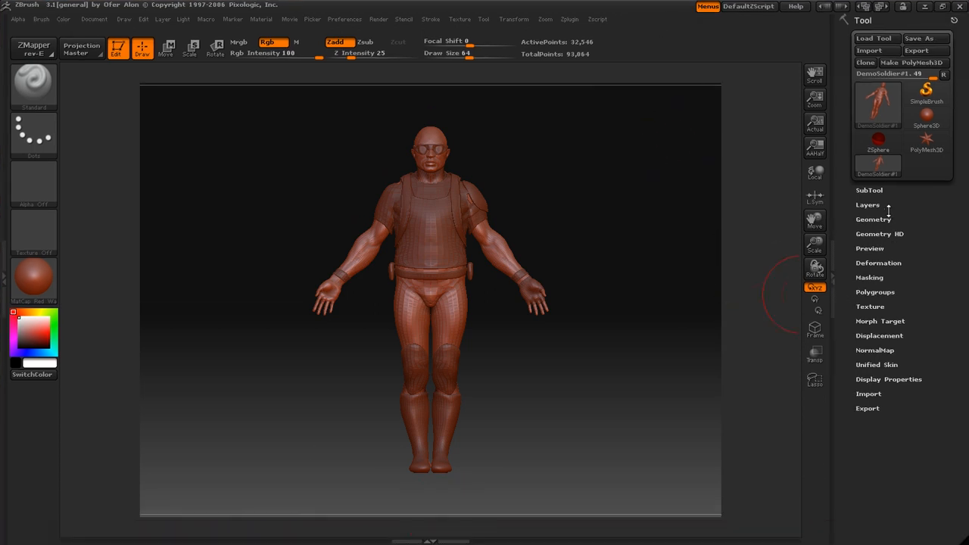
- Show the SubTool list and delete the shirt subtool from the soldier
{"action": "left_click", "coordinate": [869, 190]}
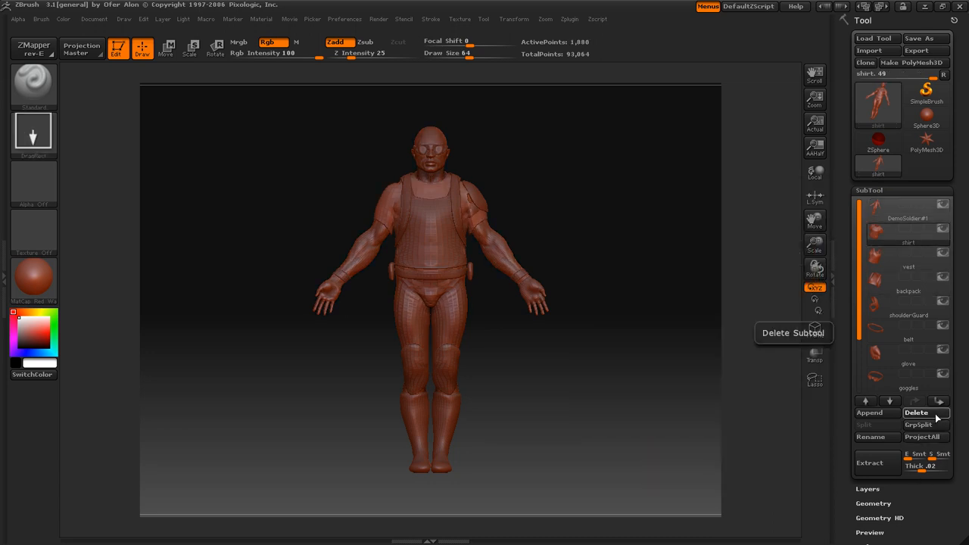
{"action": "left_click", "coordinate": [916, 411]}
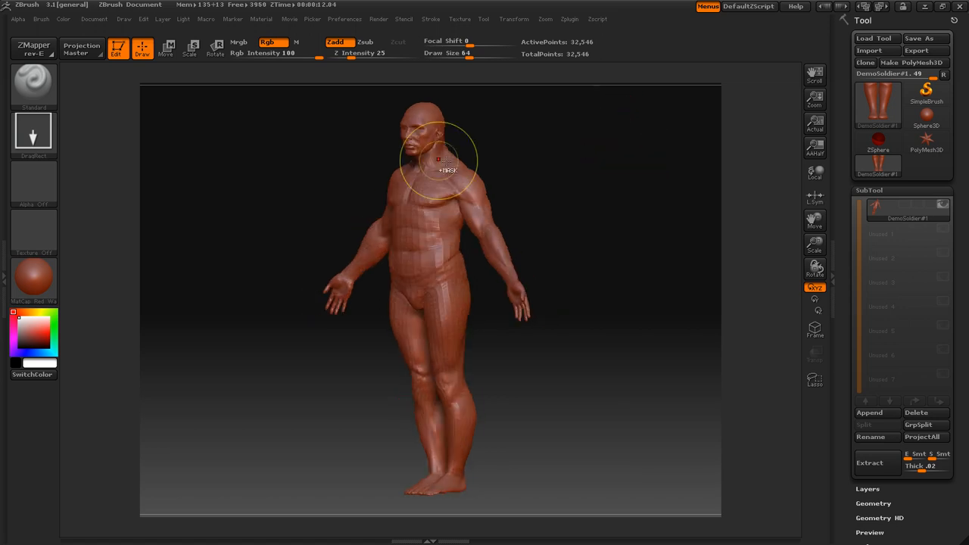
{"action": "mouse_move", "coordinate": [426, 222]}
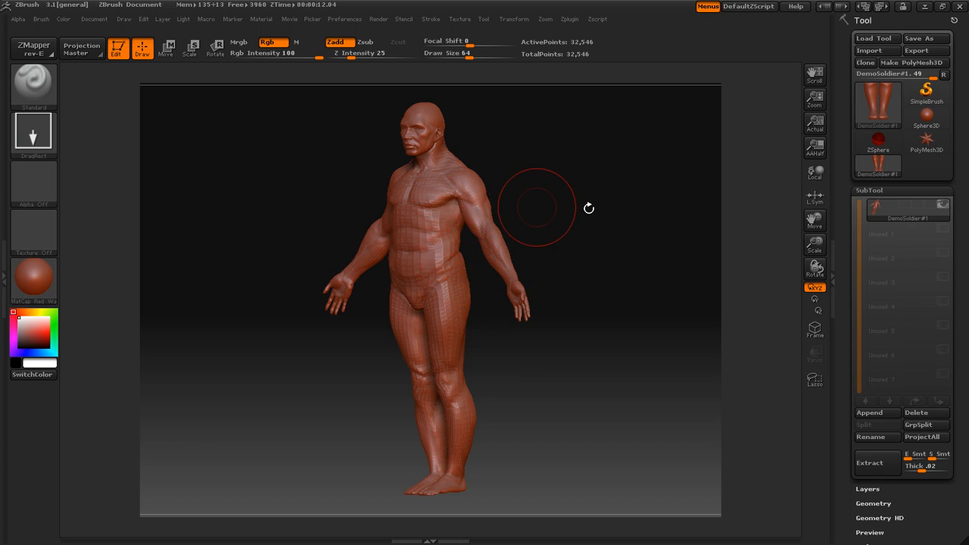
- Rotate to the front, mask the chest, and extract it as a chest plate with thickness about .08
{"action": "left_click_drag", "start_coordinate": [536, 208], "coordinate": [647, 288]}
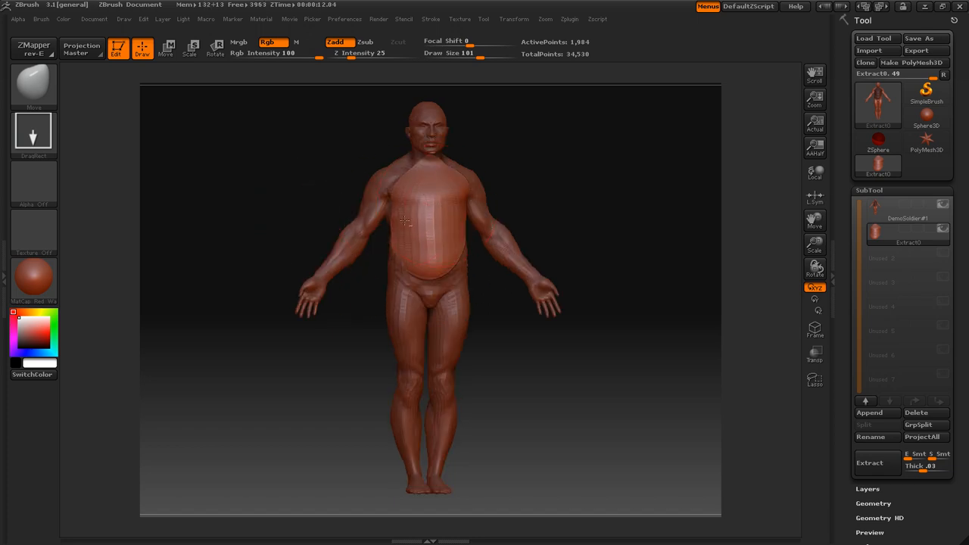
{"action": "left_click_drag", "start_coordinate": [429, 219], "coordinate": [436, 170]}
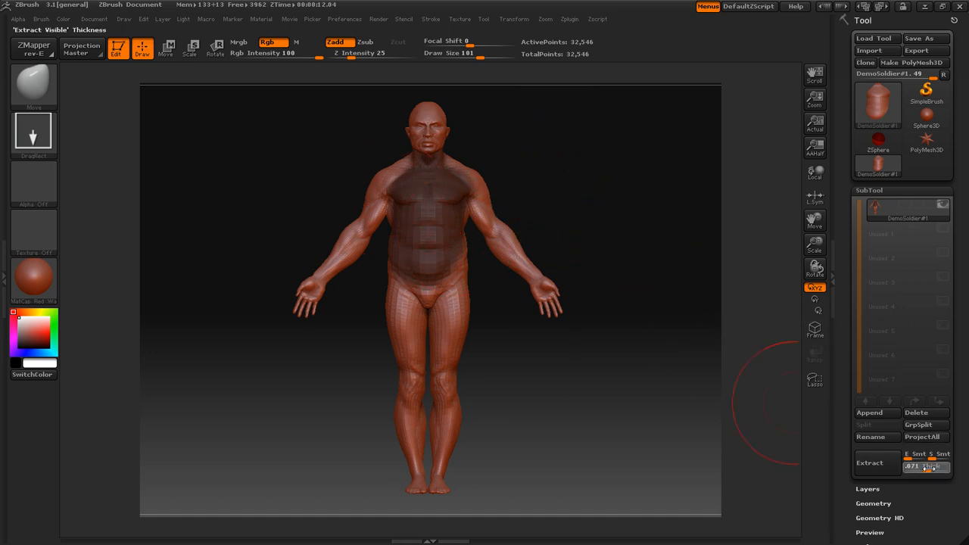
{"action": "mouse_move", "coordinate": [878, 463]}
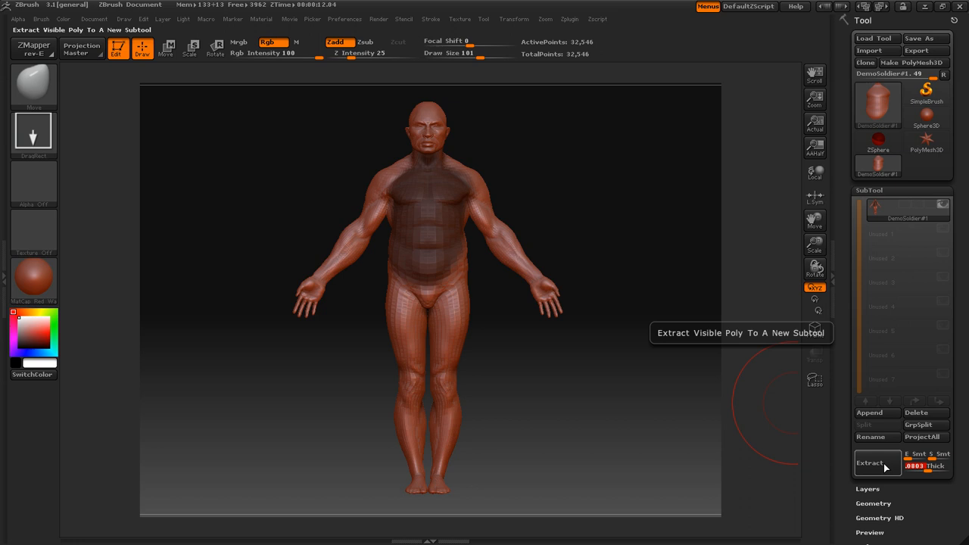
{"action": "left_click", "coordinate": [868, 462]}
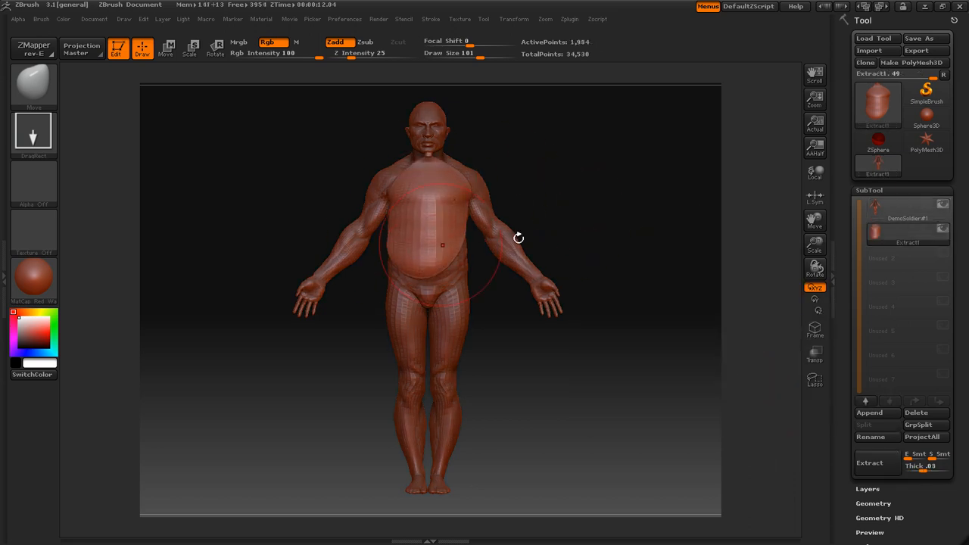
{"action": "left_click_drag", "start_coordinate": [443, 242], "coordinate": [492, 167]}
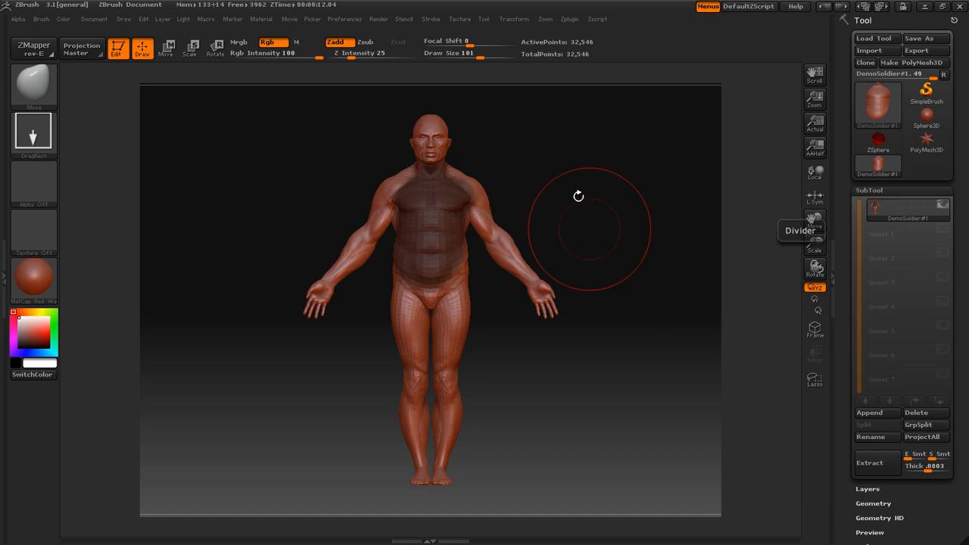
{"action": "mouse_move", "coordinate": [511, 136]}
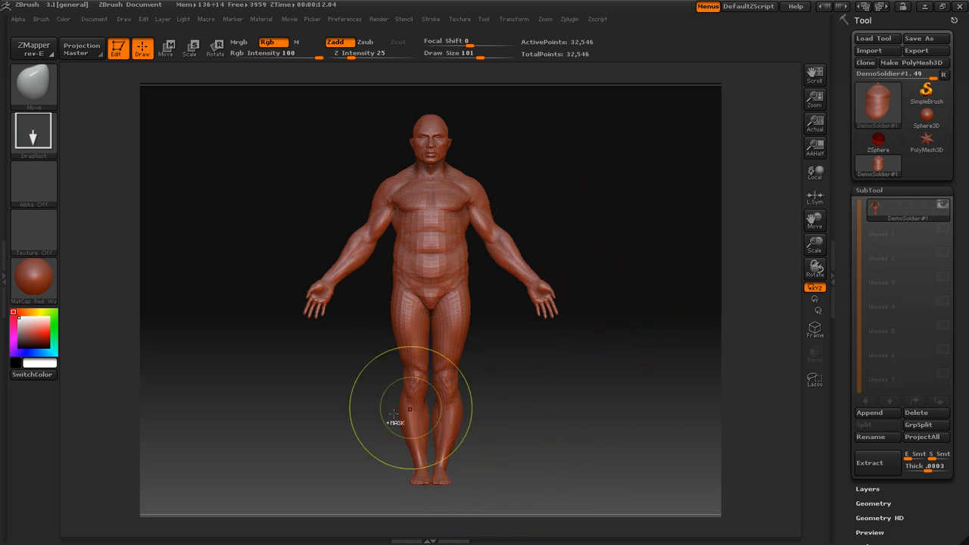
{"action": "mouse_move", "coordinate": [516, 473]}
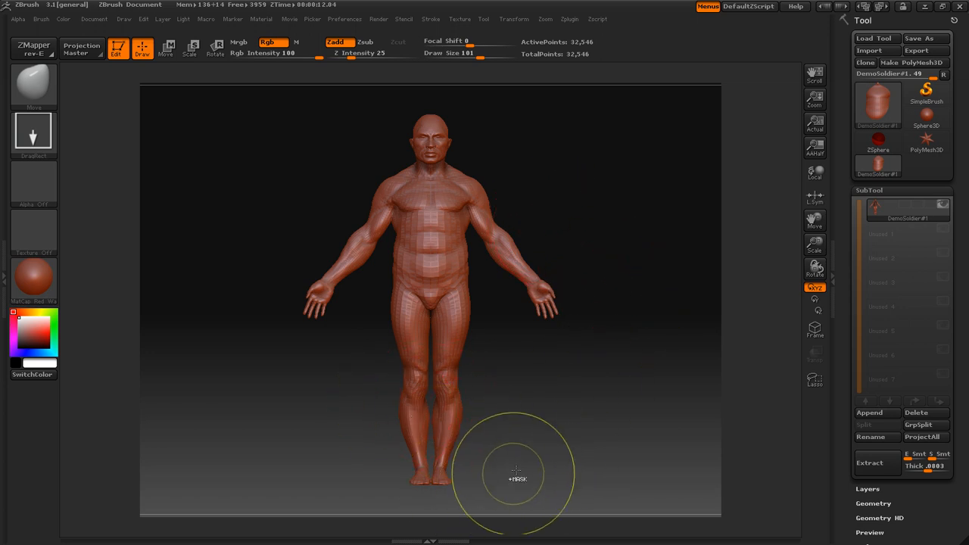
{"action": "mouse_move", "coordinate": [518, 492]}
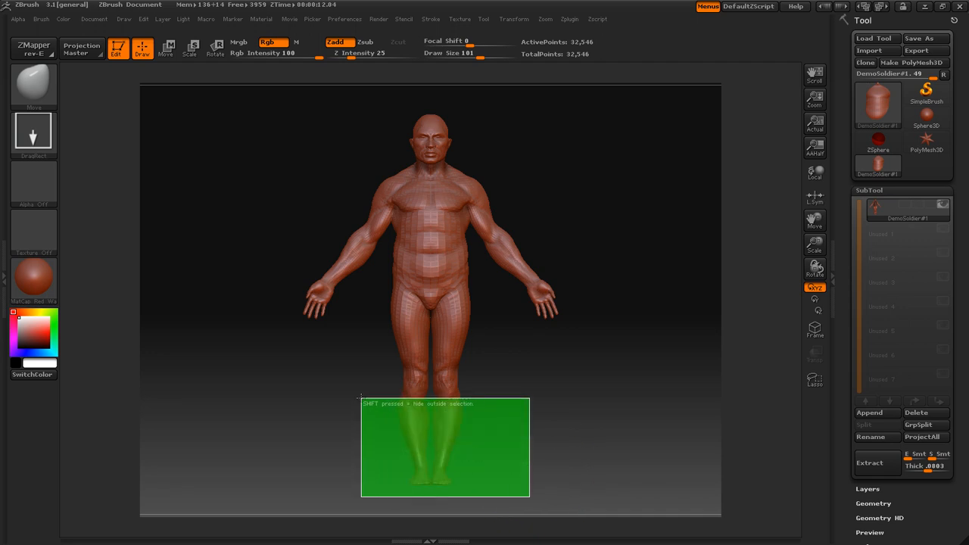
- Hide all but the lower legs, extract the shins as guards, and inspect them
{"action": "left_click_drag", "start_coordinate": [359, 397], "coordinate": [530, 496]}
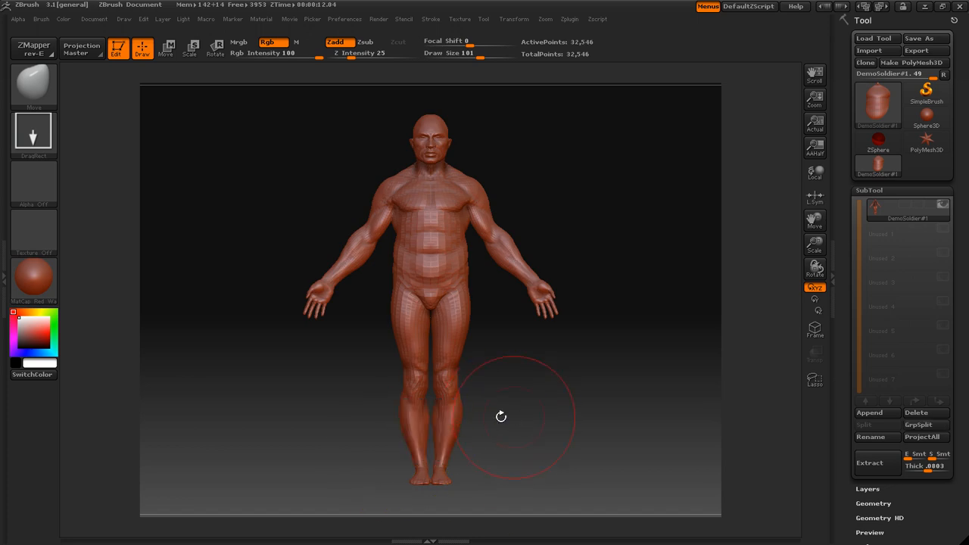
{"action": "mouse_move", "coordinate": [488, 496]}
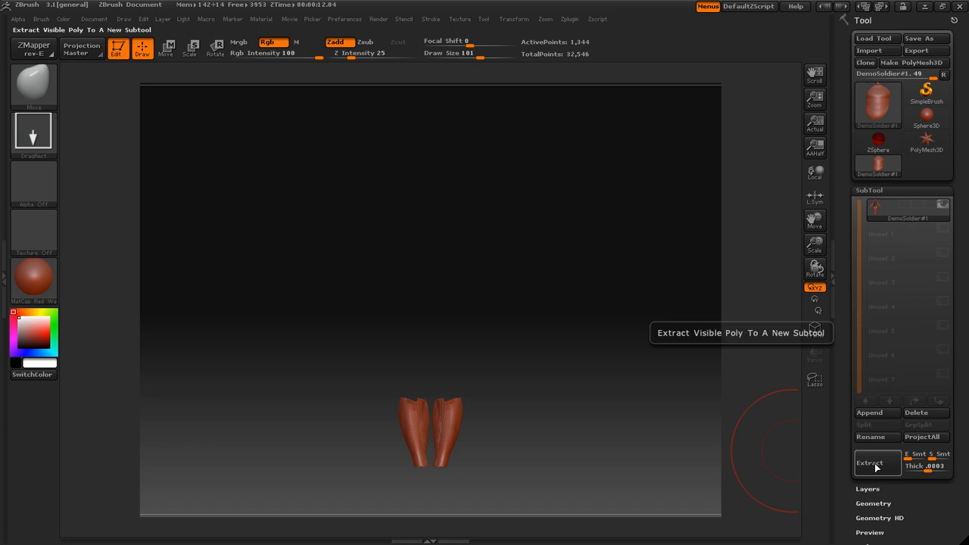
{"action": "left_click", "coordinate": [869, 462]}
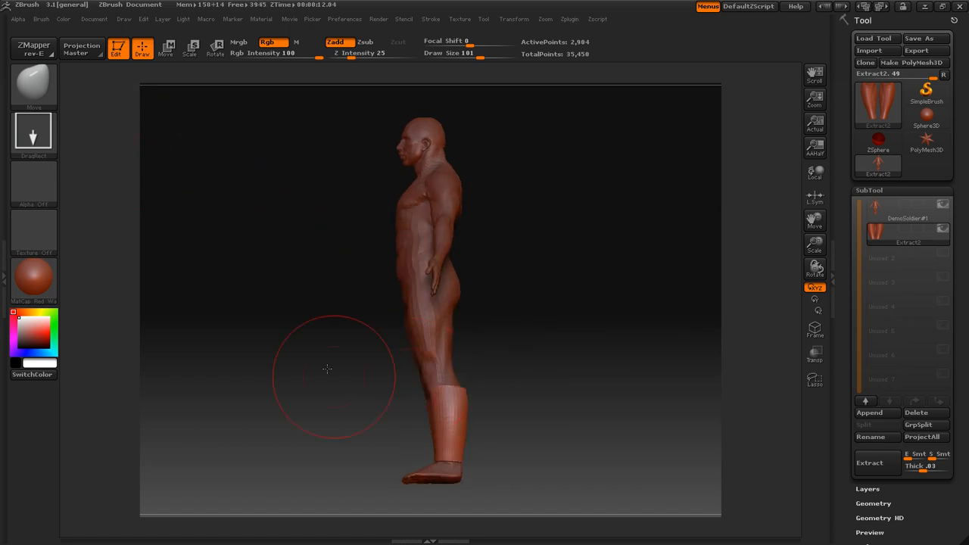
{"action": "left_click_drag", "start_coordinate": [327, 369], "coordinate": [481, 391]}
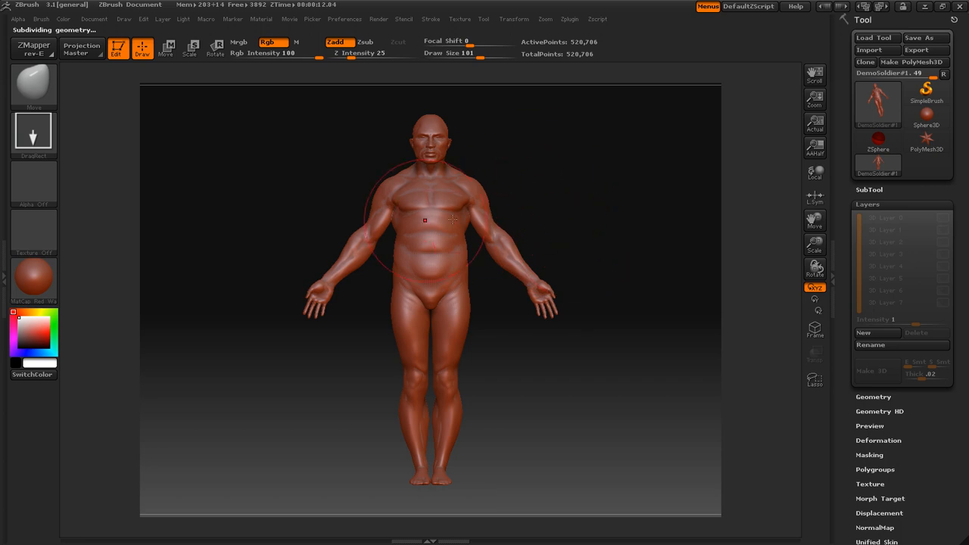
{"action": "mouse_move", "coordinate": [904, 241]}
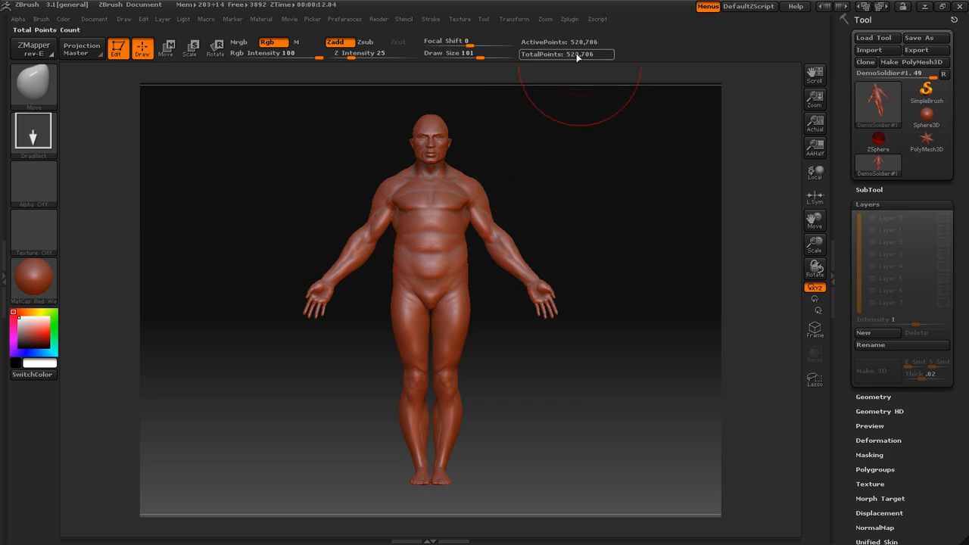
{"action": "mouse_move", "coordinate": [411, 233]}
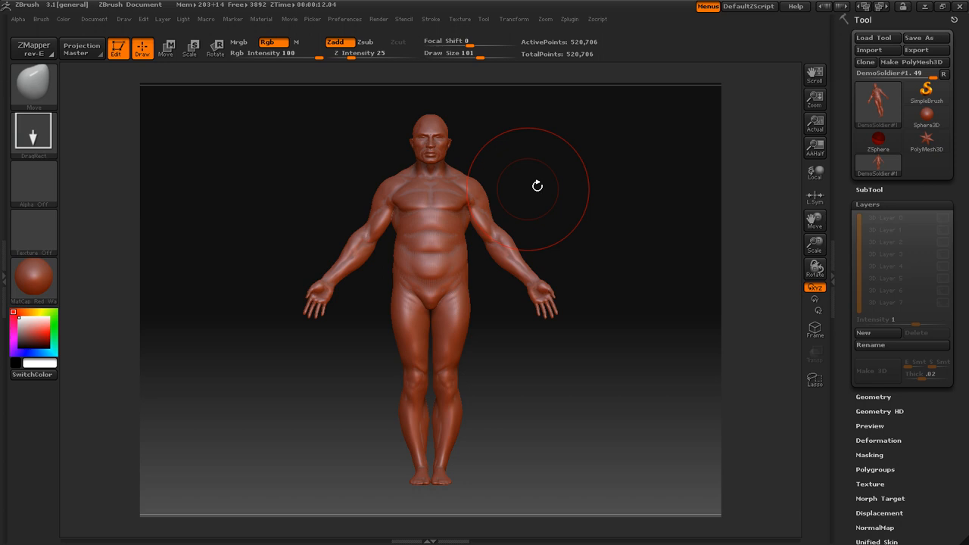
{"action": "mouse_move", "coordinate": [490, 194]}
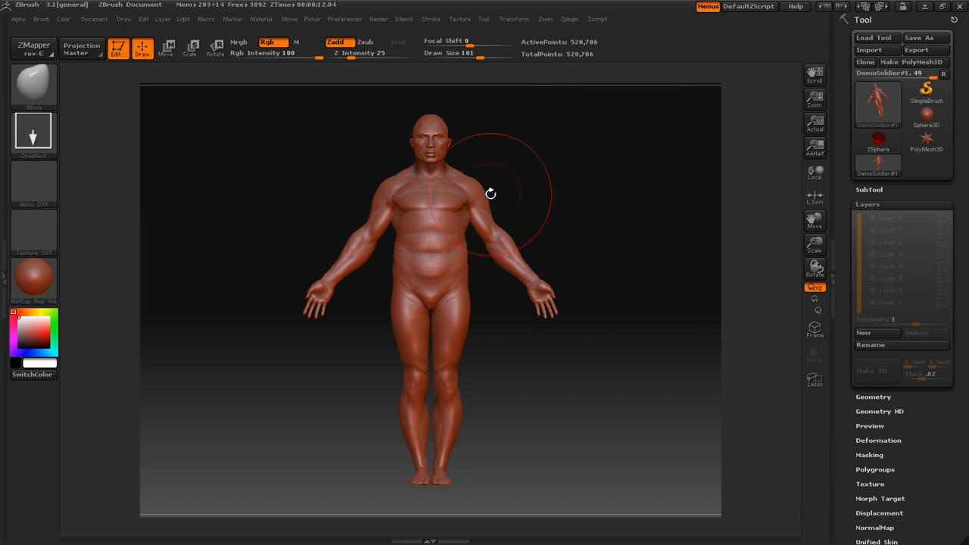
{"action": "mouse_move", "coordinate": [555, 151]}
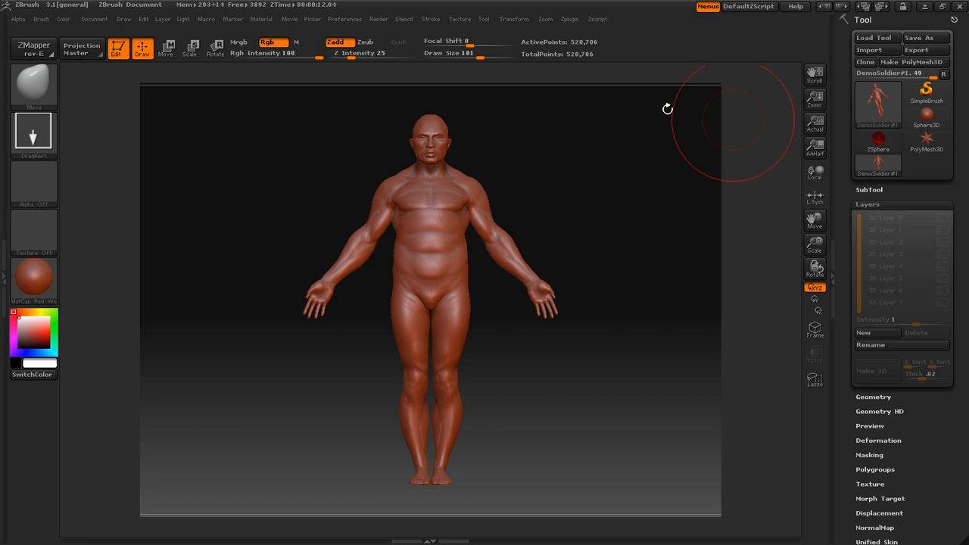
{"action": "mouse_move", "coordinate": [559, 186]}
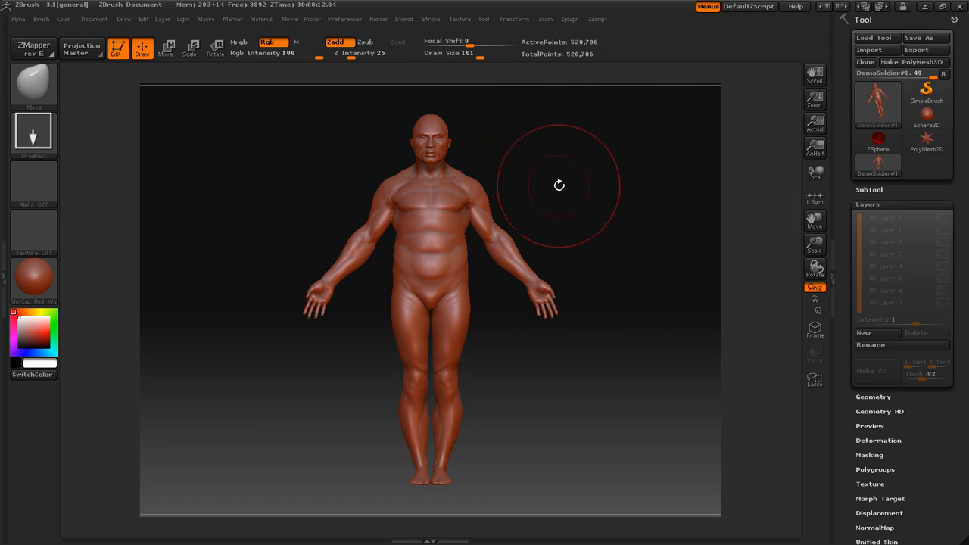
{"action": "mouse_move", "coordinate": [573, 127]}
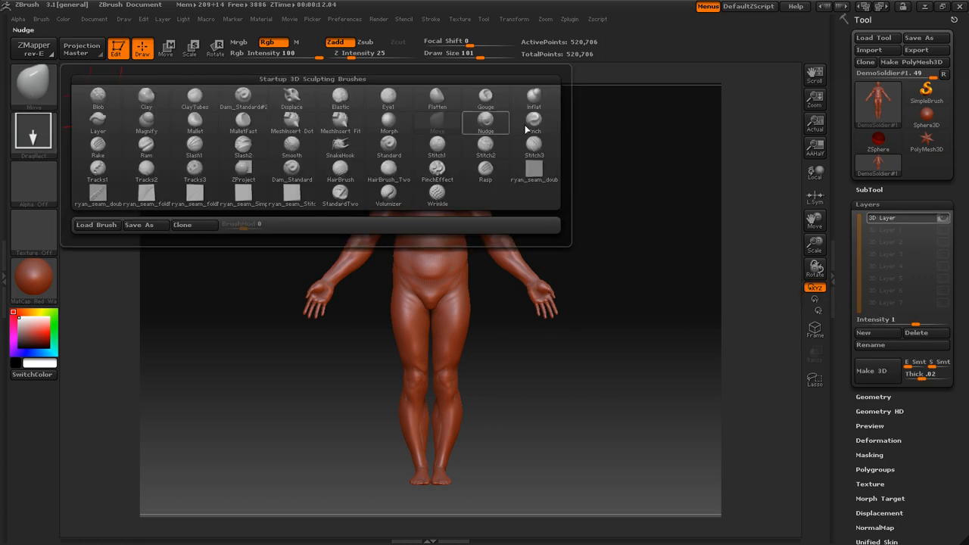
- Sculpt an arrow on the back with the Standard brush, boosting layer intensity to 1.15
{"action": "left_click", "coordinate": [33, 137]}
{"action": "type", "text": ".15"}
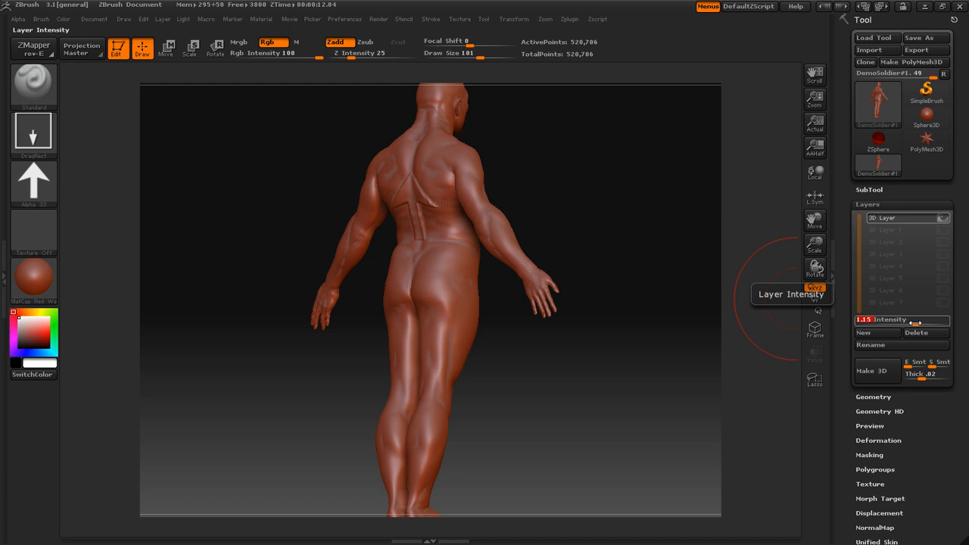
{"action": "left_click_drag", "start_coordinate": [919, 319], "coordinate": [904, 320]}
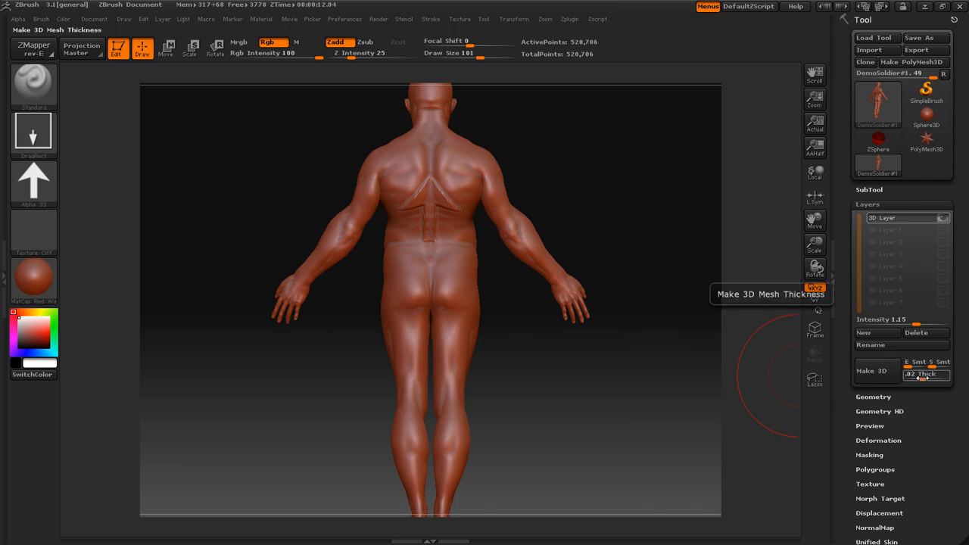
{"action": "left_click", "coordinate": [869, 370]}
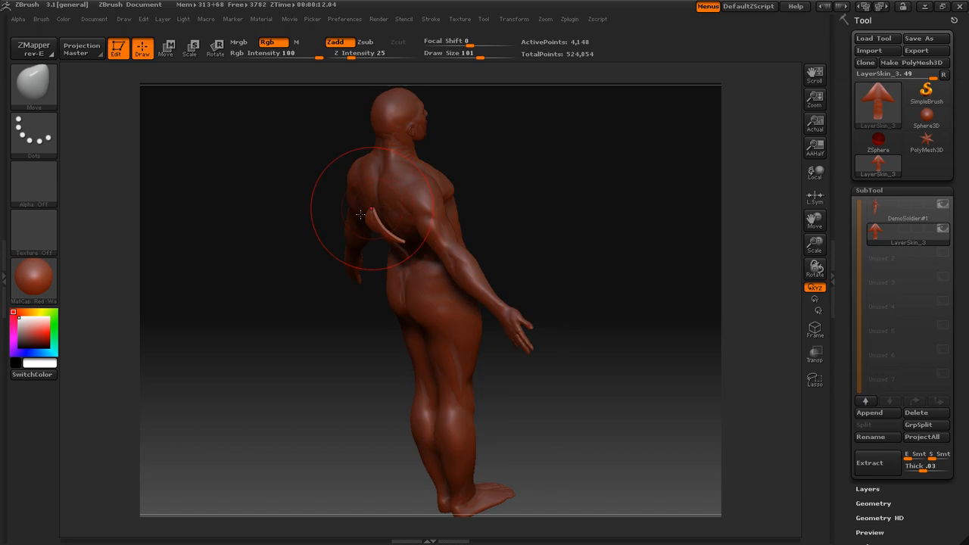
- Orbit to inspect the extracted LayerSkin_3 arrow piece, then show the body's layers
{"action": "left_click_drag", "start_coordinate": [361, 216], "coordinate": [250, 186]}
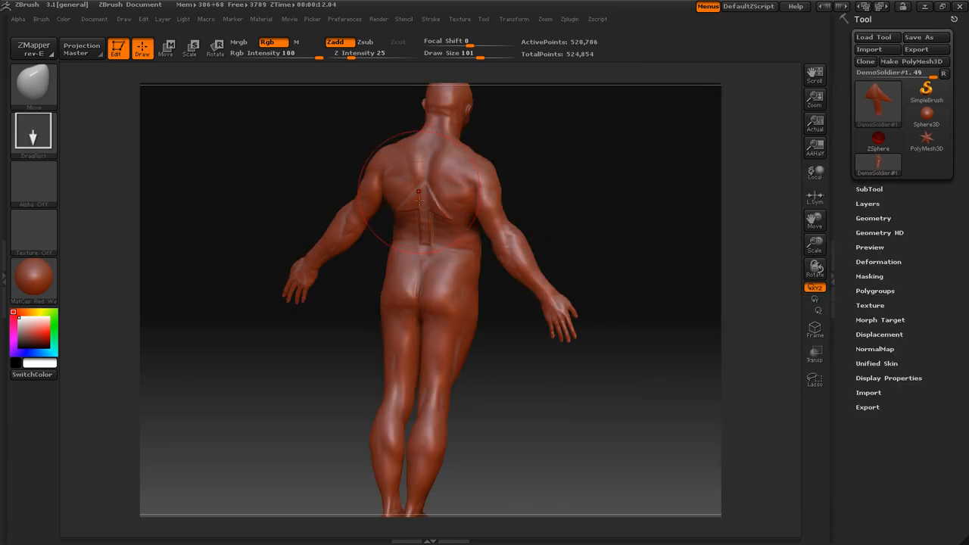
{"action": "left_click", "coordinate": [867, 203]}
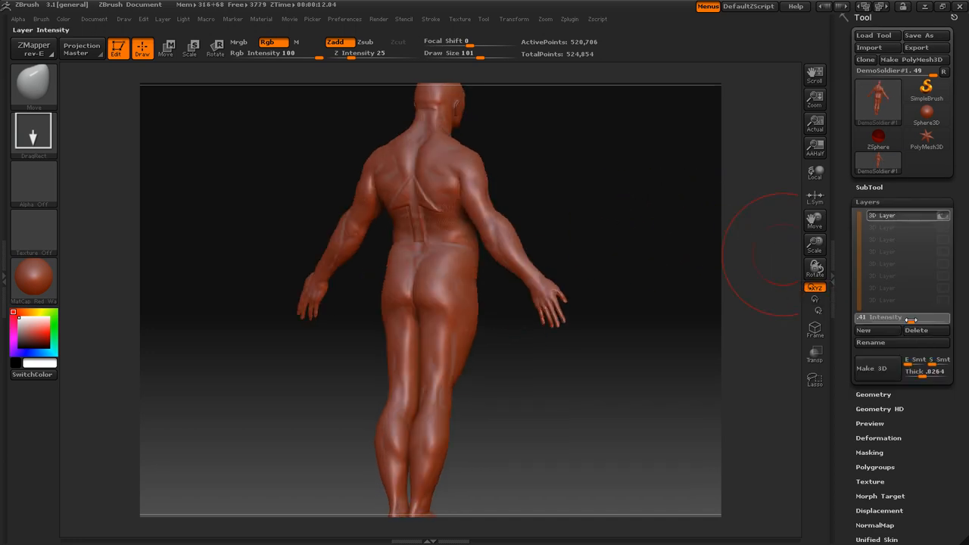
- Turn down the arrow layer's intensity on the body and orbit the soldier from several sides
{"action": "left_click", "coordinate": [925, 330]}
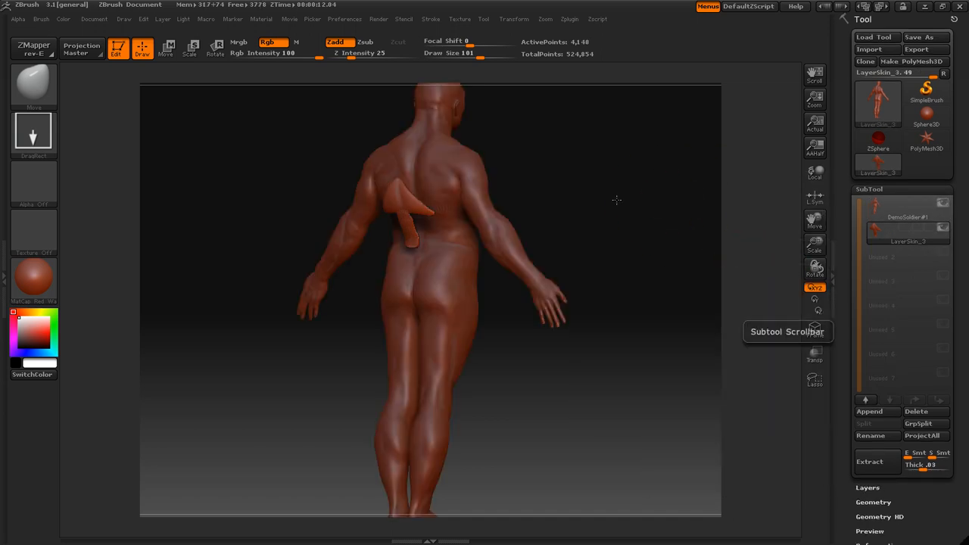
{"action": "left_click_drag", "start_coordinate": [617, 200], "coordinate": [408, 240]}
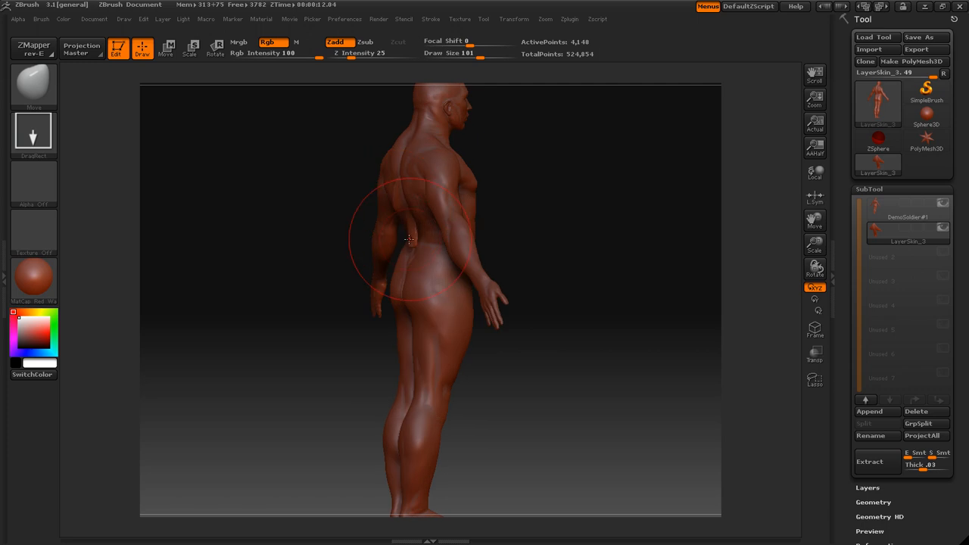
{"action": "left_click_drag", "start_coordinate": [408, 240], "coordinate": [492, 174]}
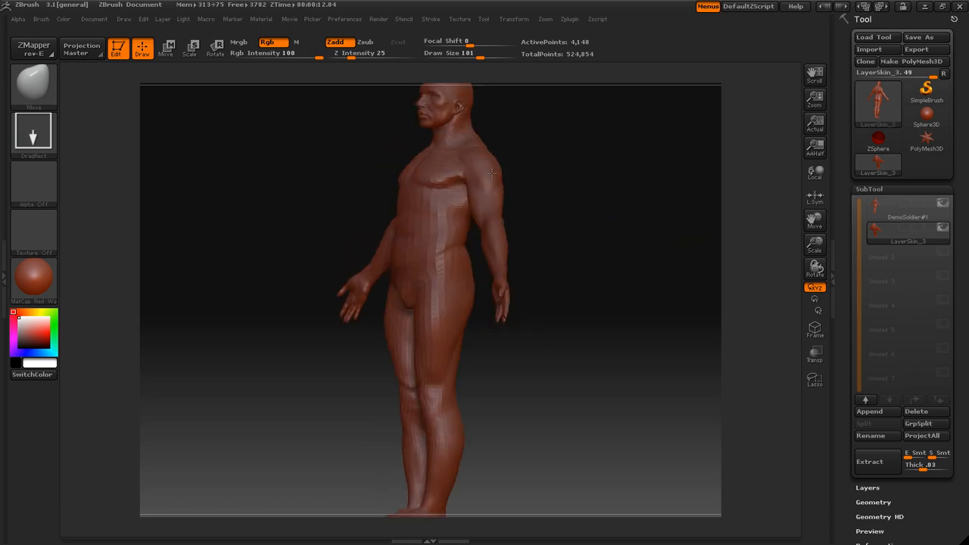
{"action": "left_click_drag", "start_coordinate": [491, 174], "coordinate": [560, 179]}
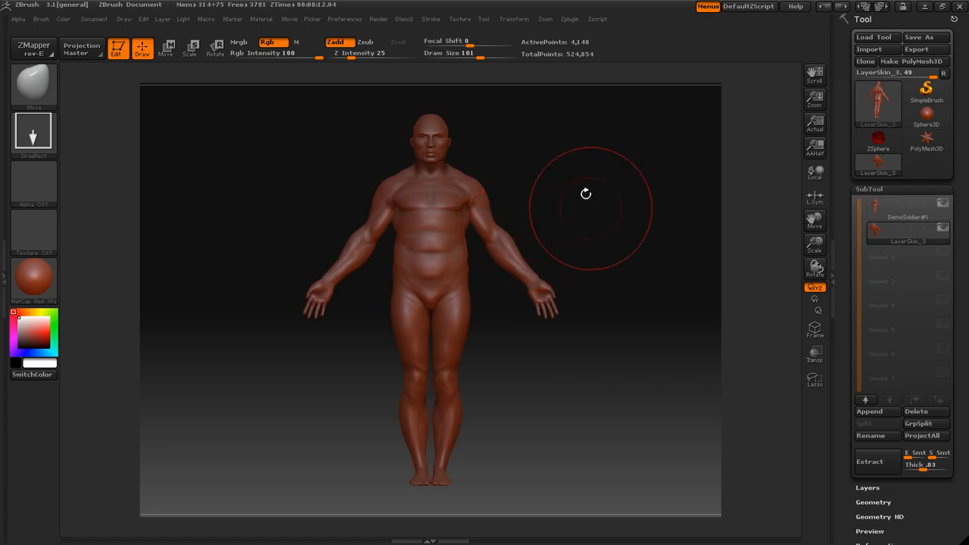
{"action": "mouse_move", "coordinate": [492, 227]}
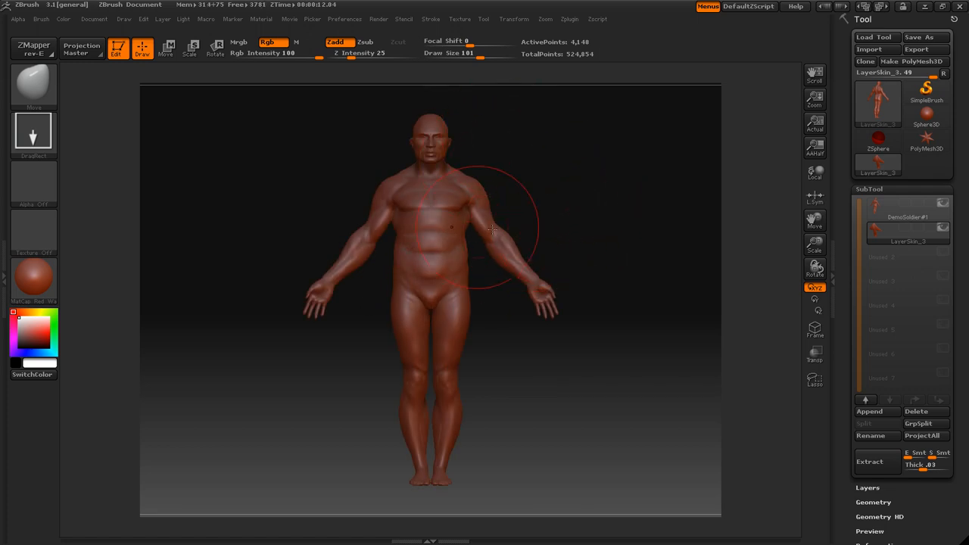